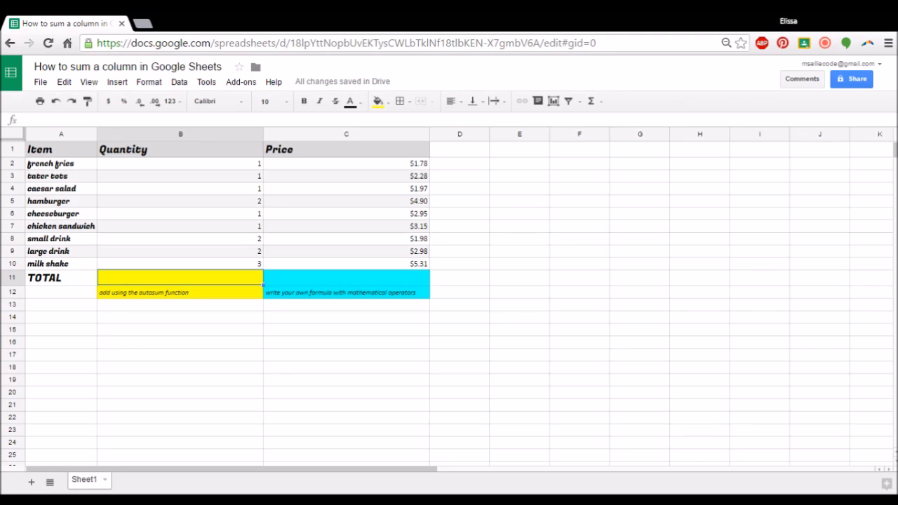
mouse_move(295, 392)
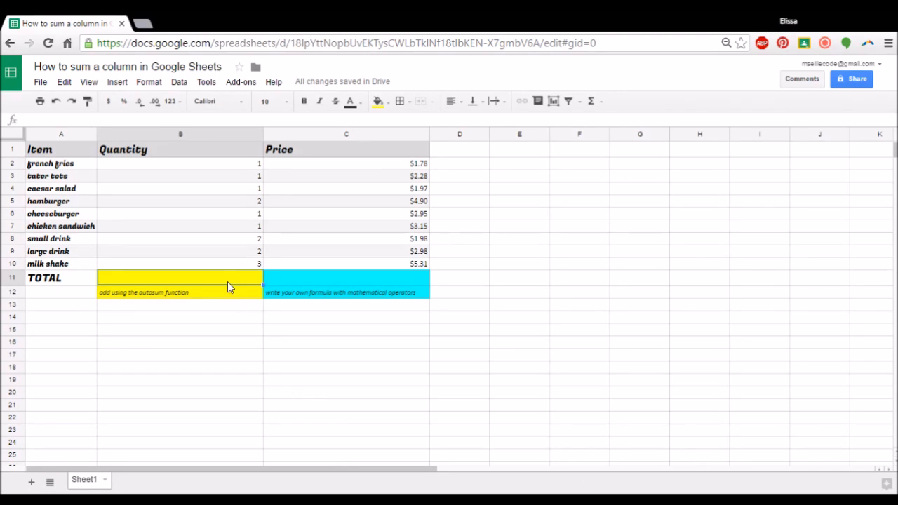
mouse_move(200, 288)
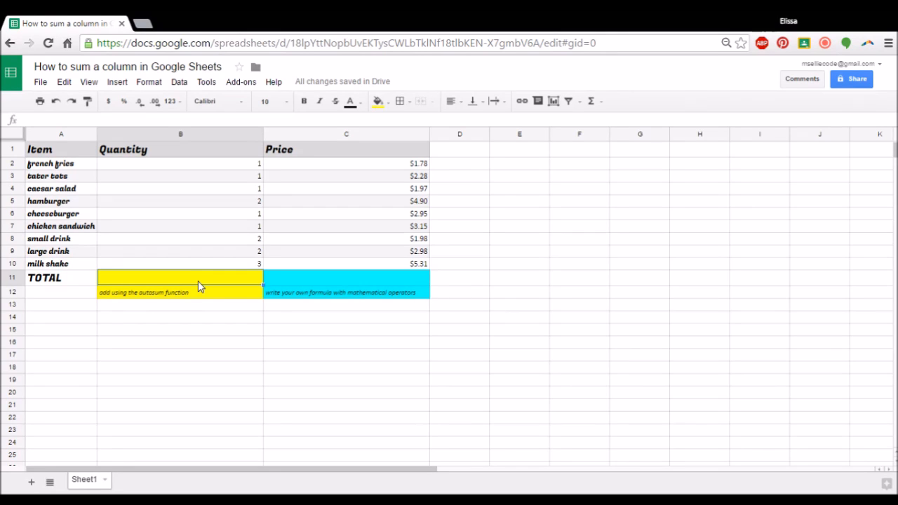
- Start a SUM formula in B11 by choosing SUM from the autocomplete list
text(=)
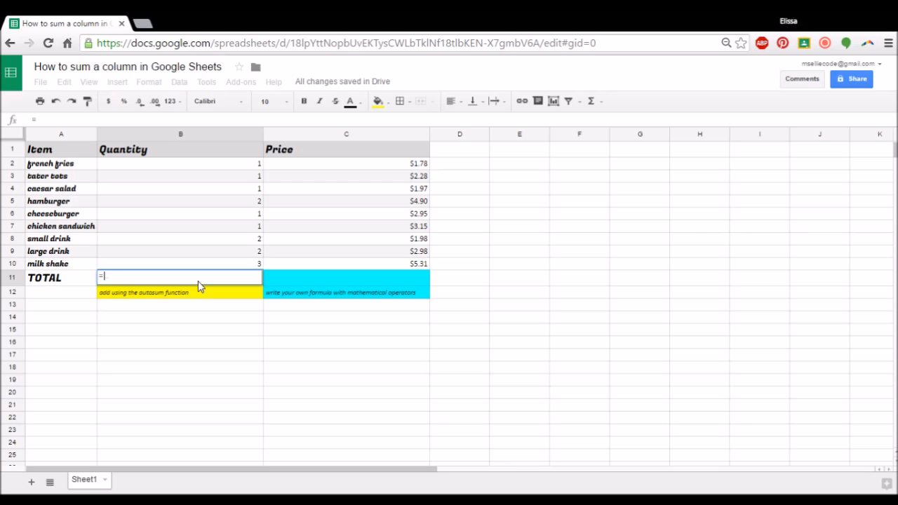
text(sum)
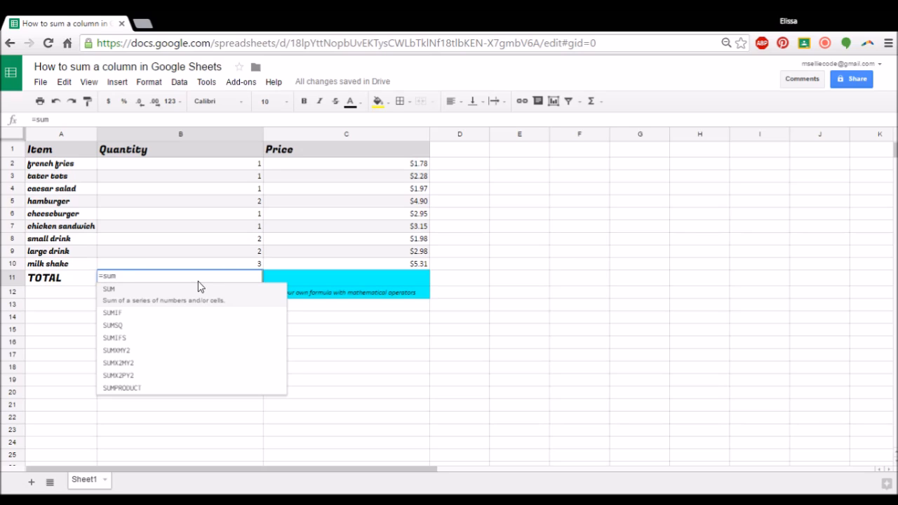
mouse_move(210, 300)
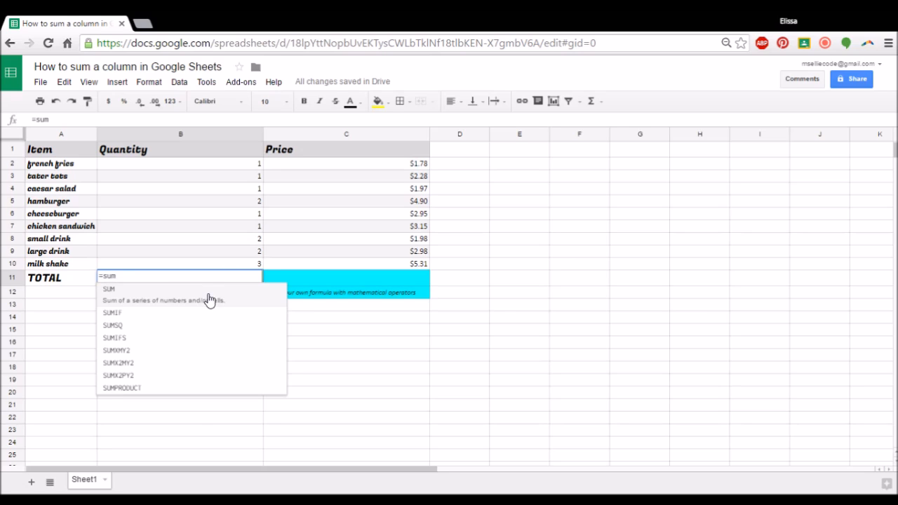
click(109, 288)
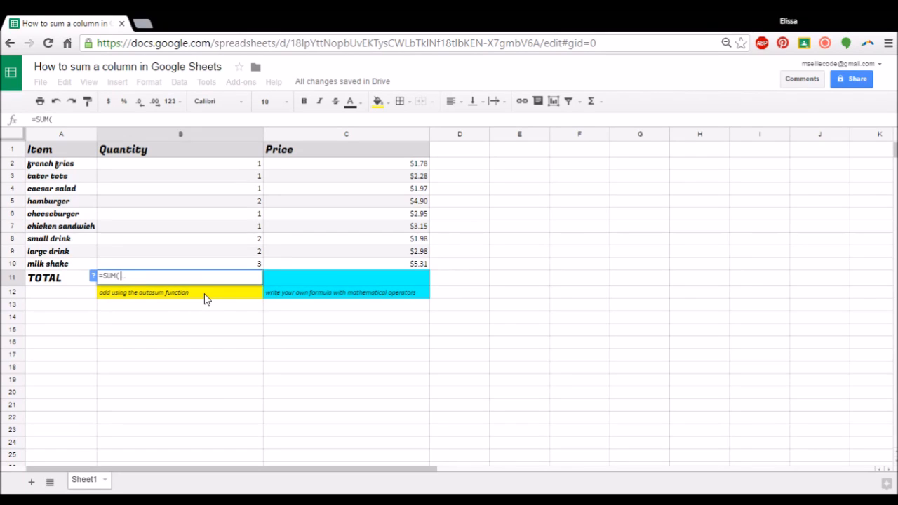
mouse_move(195, 167)
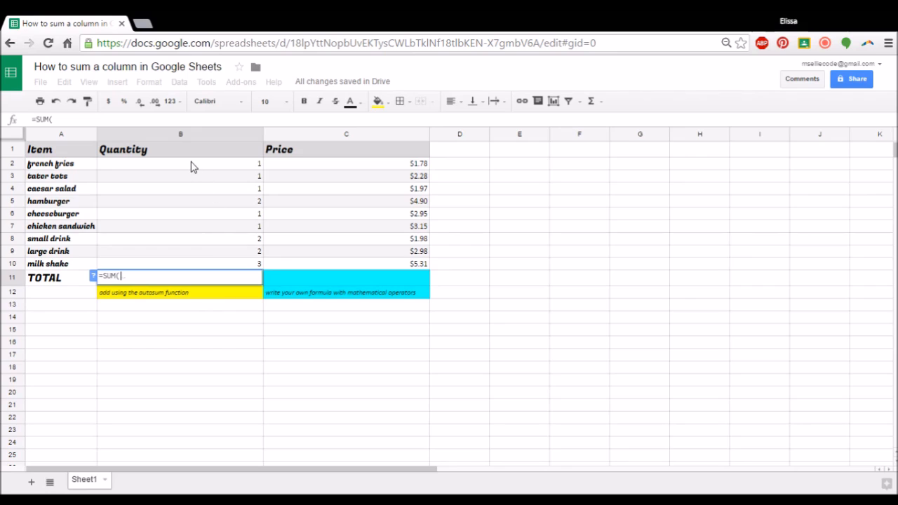
- Complete =SUM(B2:B10) in B11 so the Quantity total shows 14
click(180, 163)
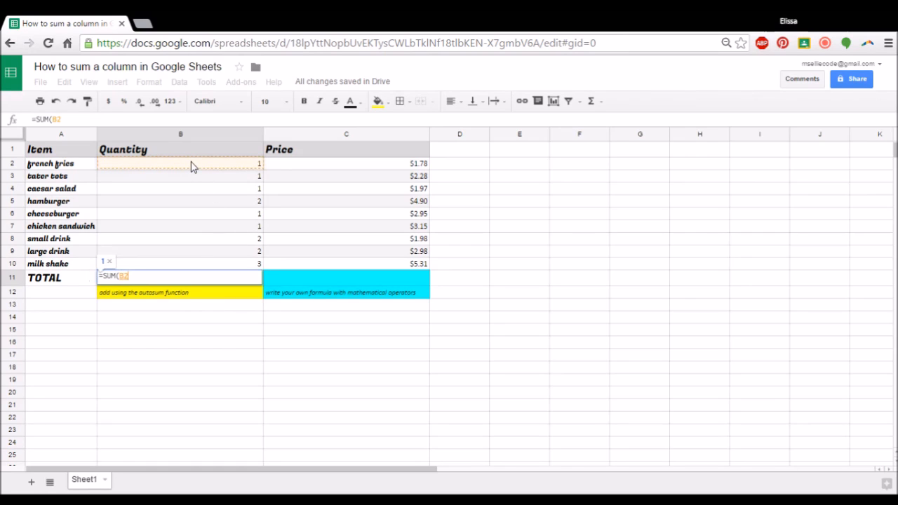
drag(180, 163, 181, 226)
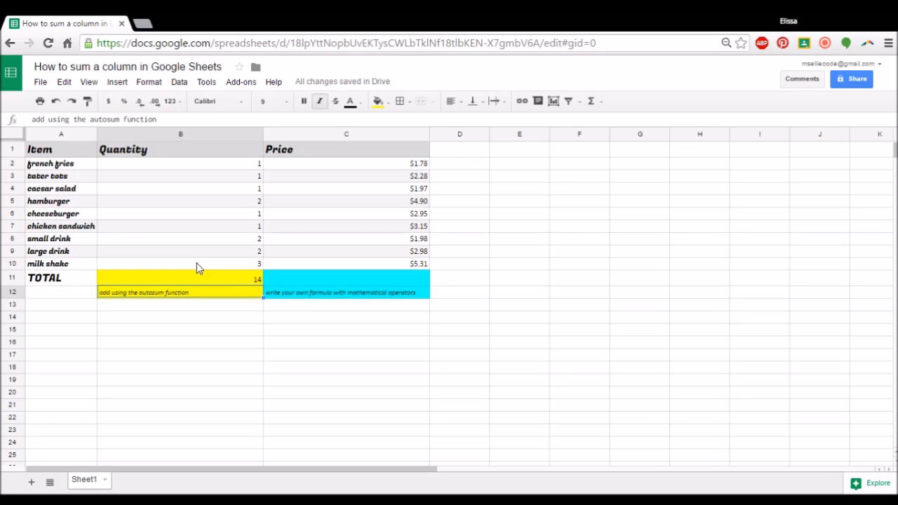
- Change the milk shake quantity in B10 to 4, raising the Quantity total to 15
click(181, 264)
text(4)
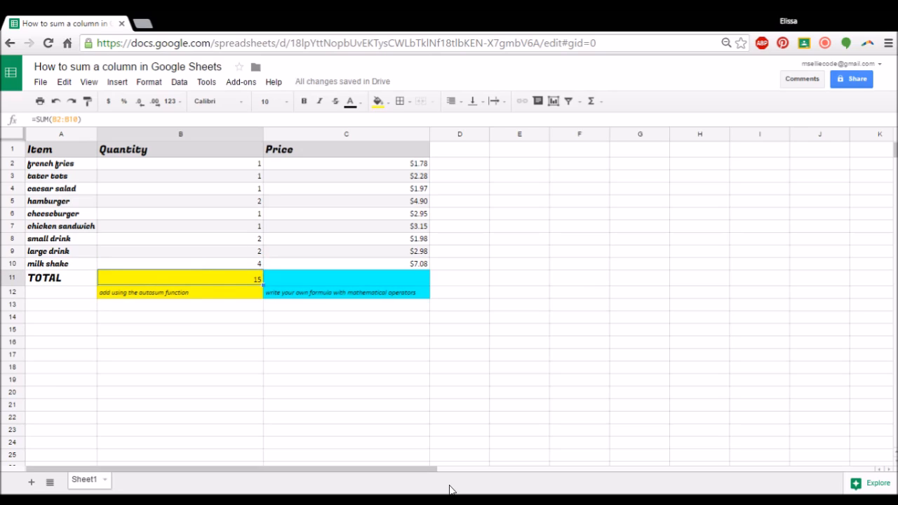
mouse_move(353, 279)
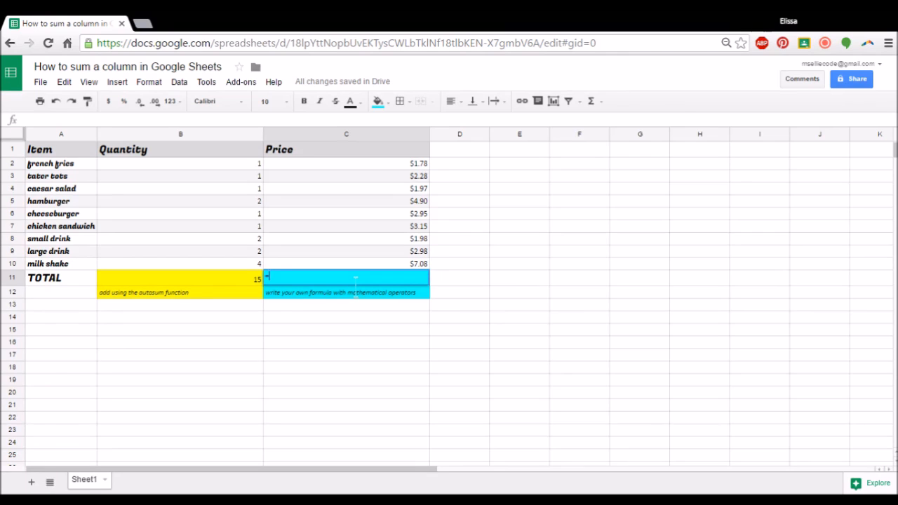
- Enter =C2+C3+…+C10 in C11, giving a Price total of $29.07
text(=)
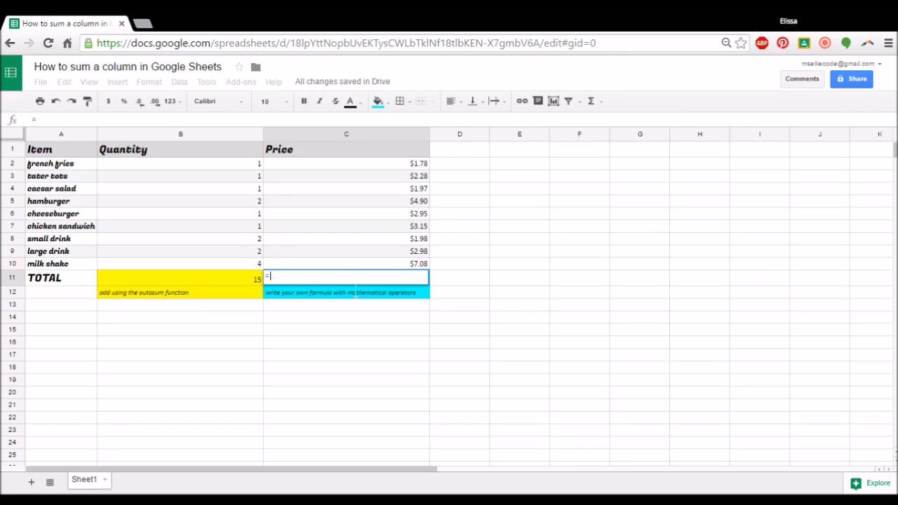
click(346, 164)
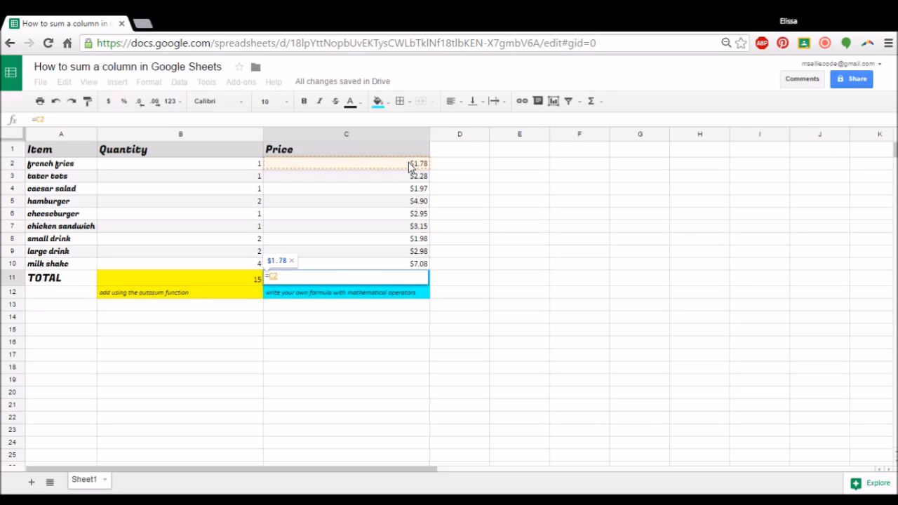
text(+)
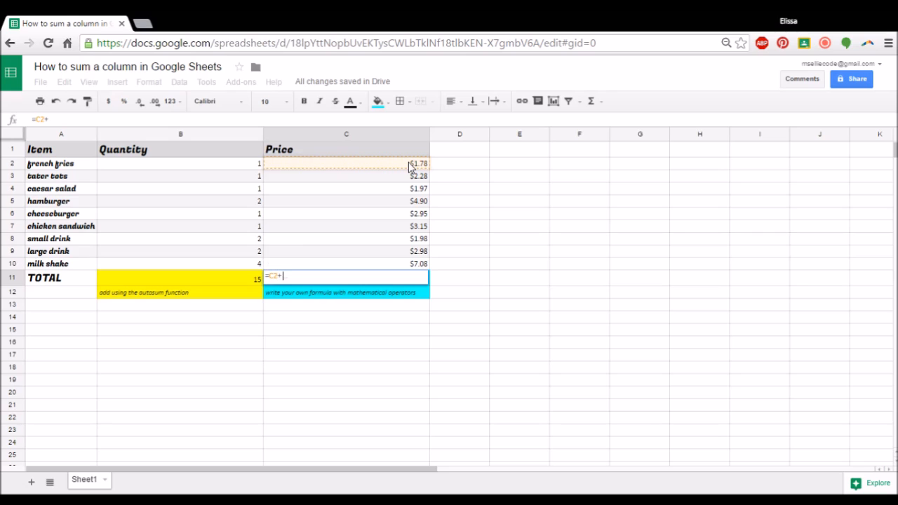
click(346, 176)
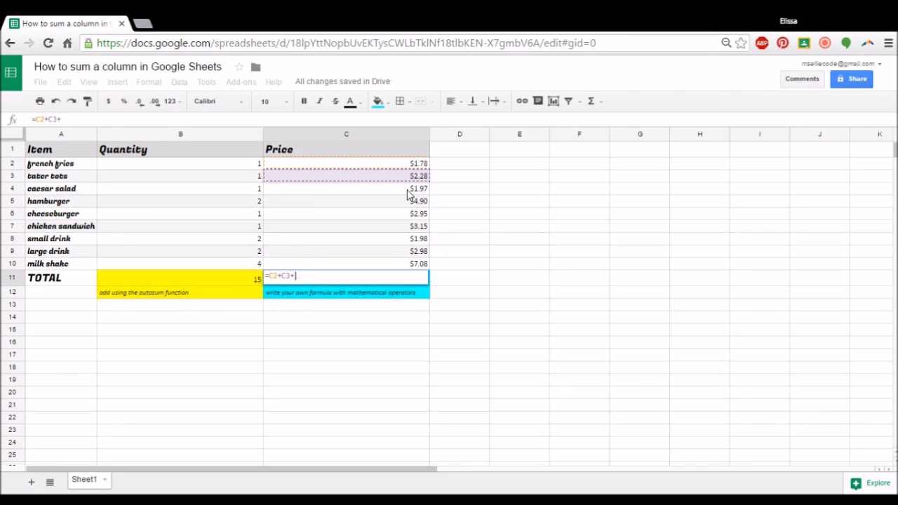
click(346, 188)
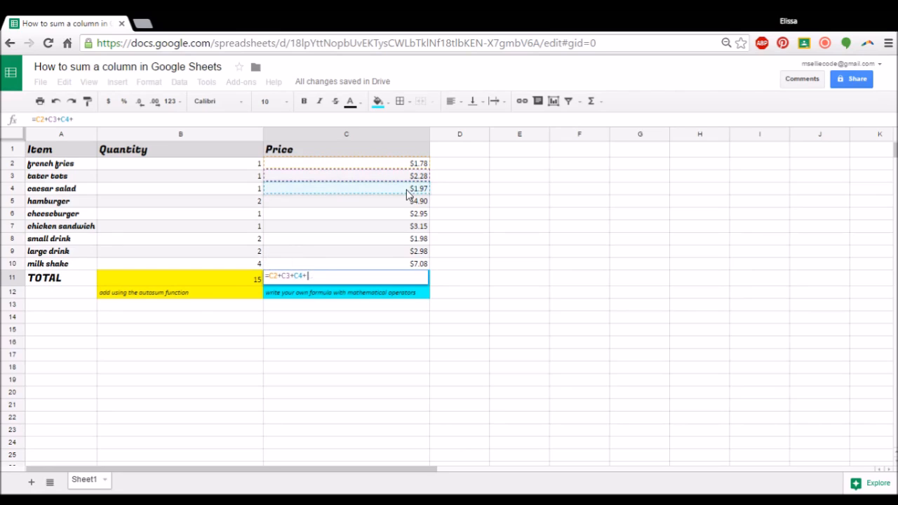
click(346, 201)
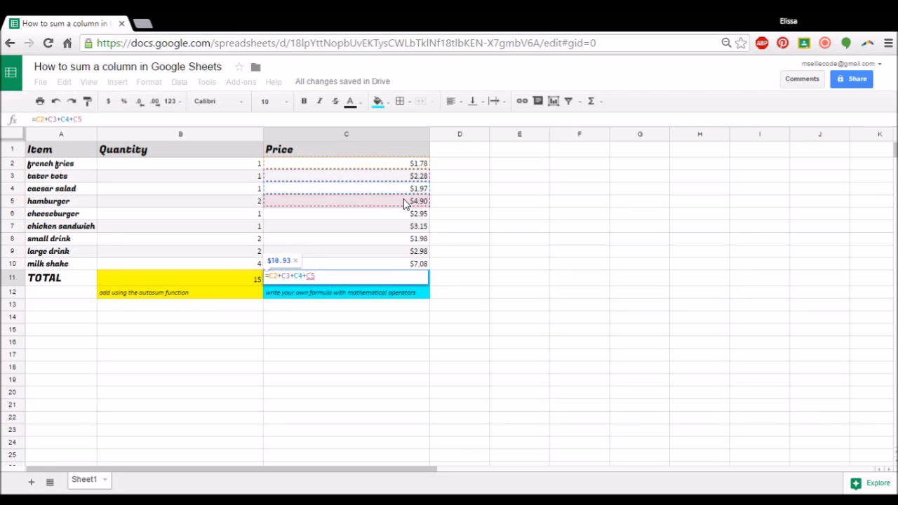
click(346, 213)
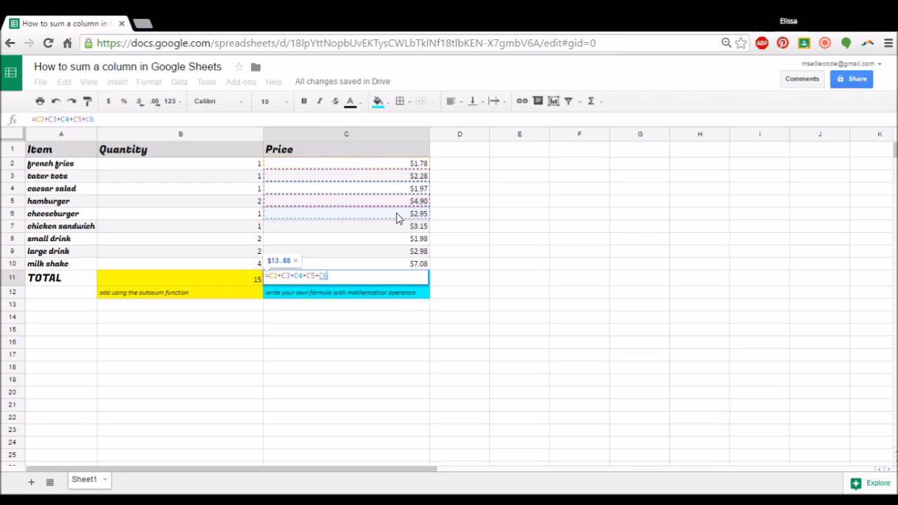
text(+C7+C8+C9)
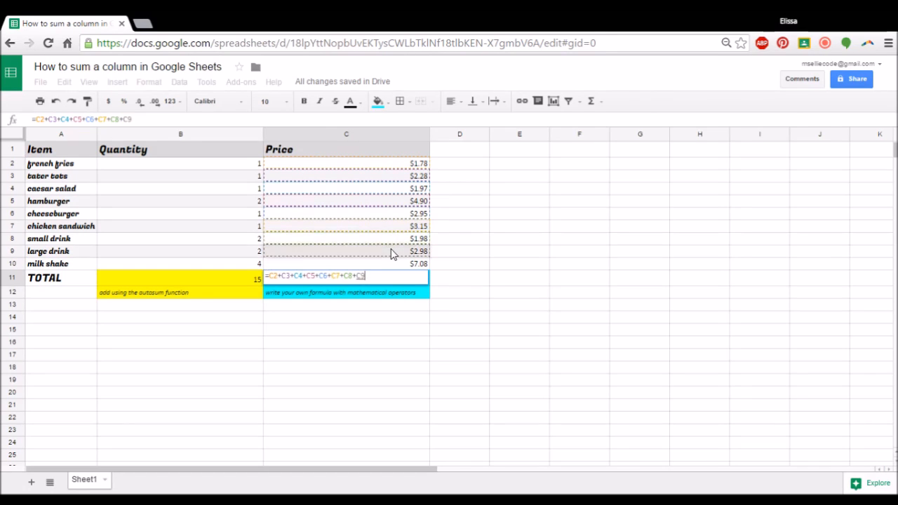
text(+)
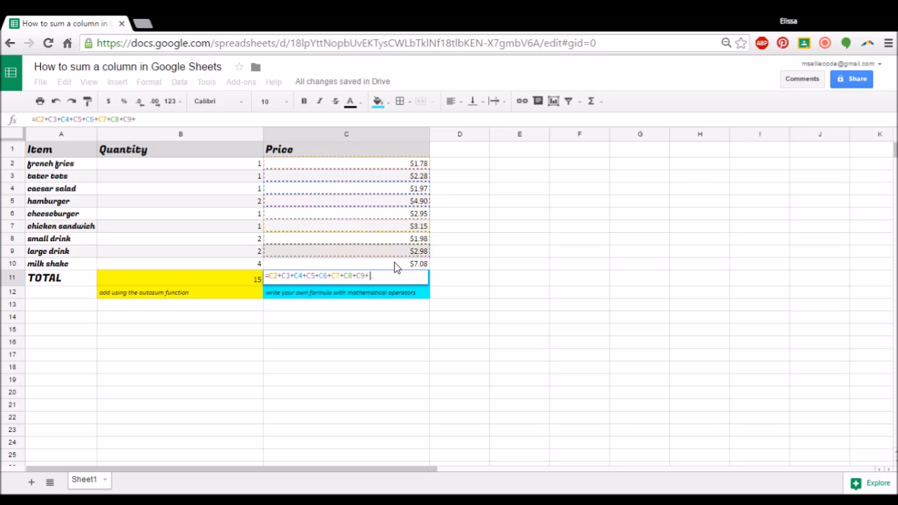
text(C10)
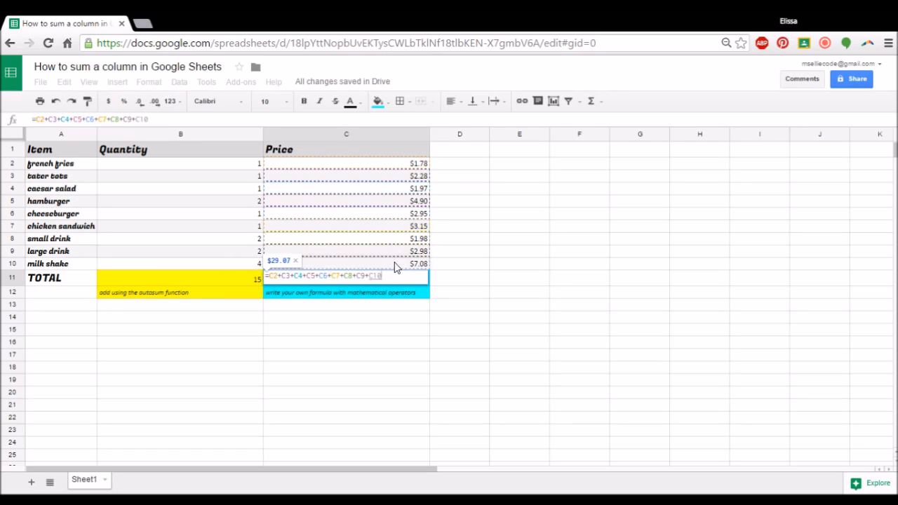
key(enter)
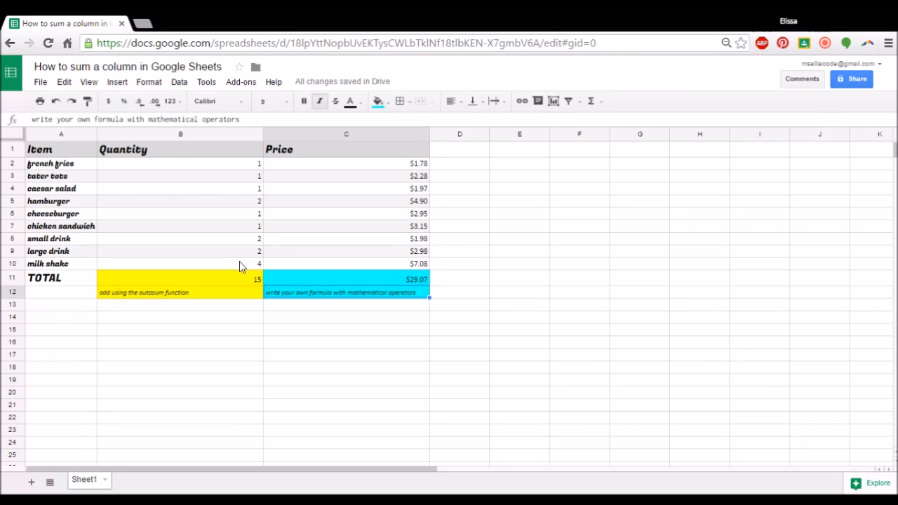
- Set the milk shake quantity in B10 back to 3, restoring totals 14 and $27.30
click(181, 263)
text(3)
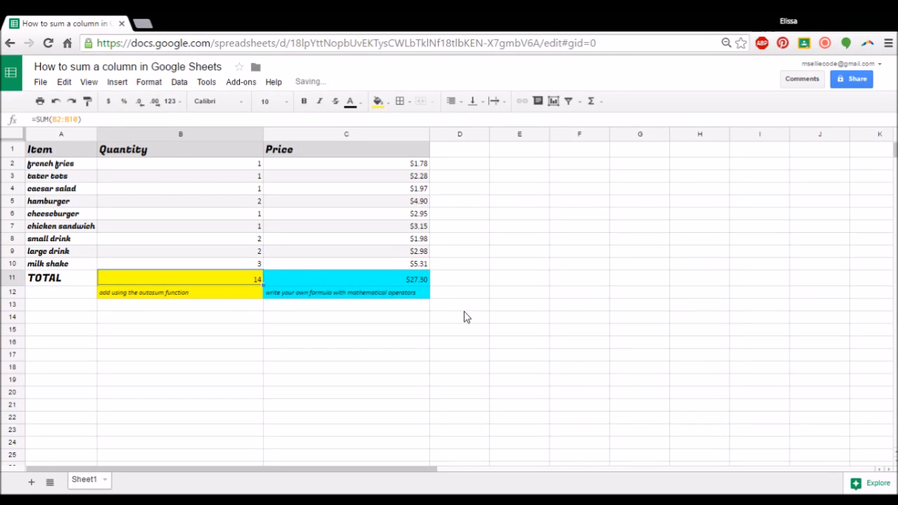
mouse_move(360, 281)
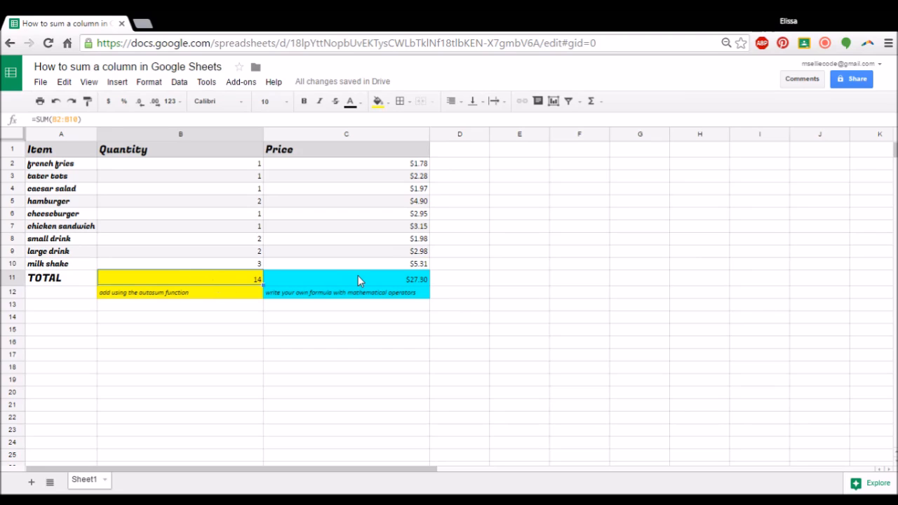
mouse_move(537, 384)
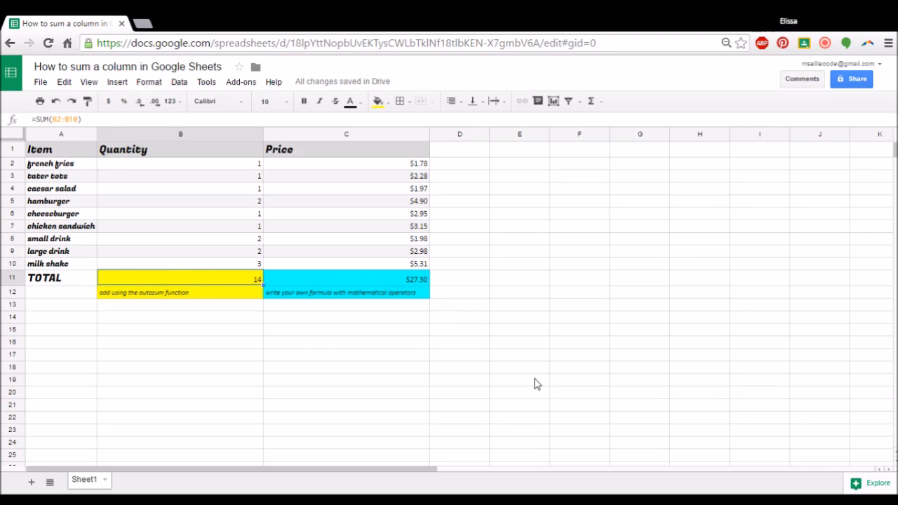